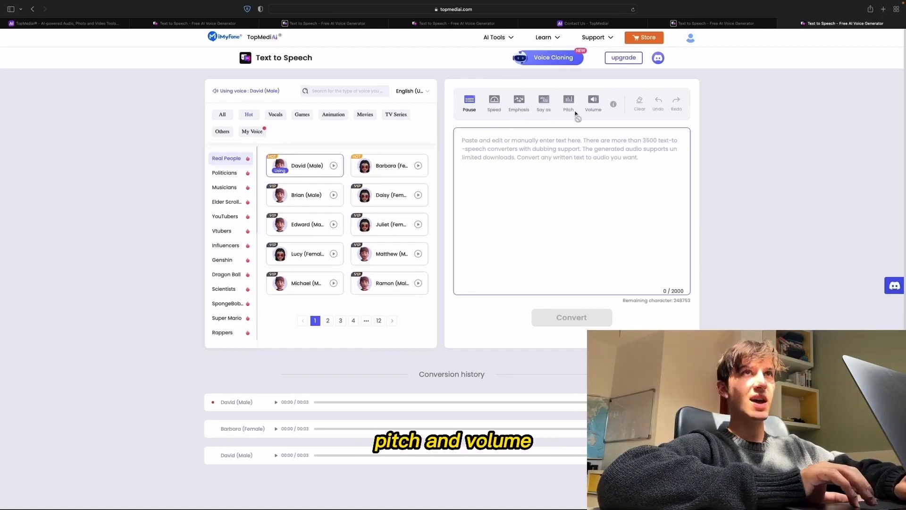
{"action": "mouse_move", "coordinate": [574, 120]}
{"action": "type", "text": "Hello people, welcome back in another video, don't forget to subscribe to my channel leave a like button and check out Topmediai"}
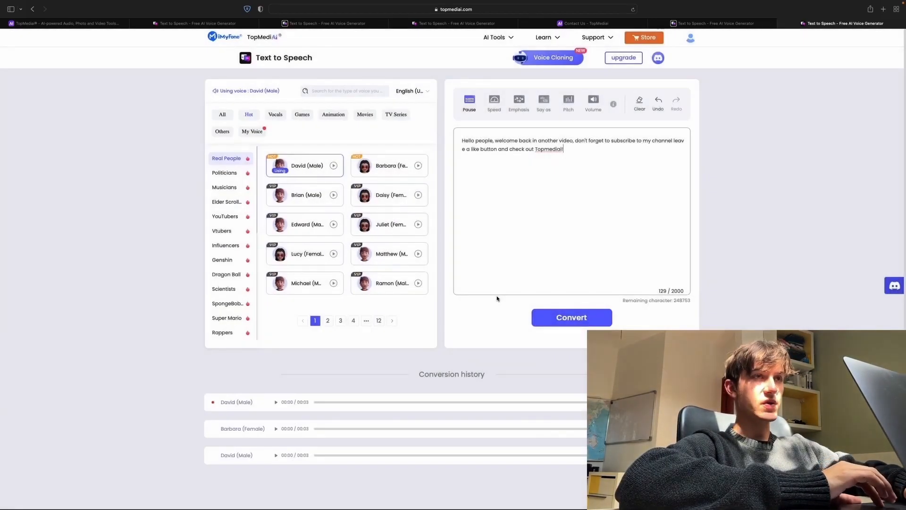
- Play the newly converted 8-second David (Male) greeting clip from the conversion history
{"action": "scroll", "scroll_direction": "down", "scroll_amount": 3}
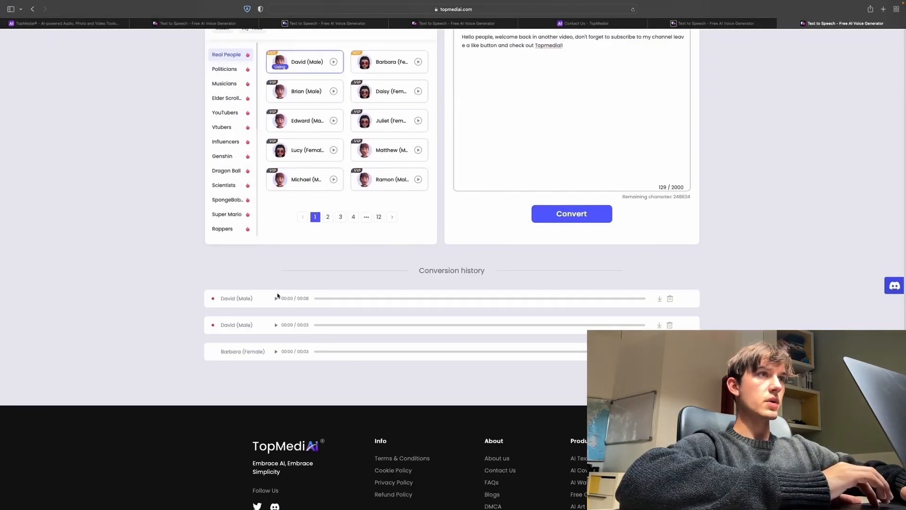
{"action": "left_click", "coordinate": [275, 298]}
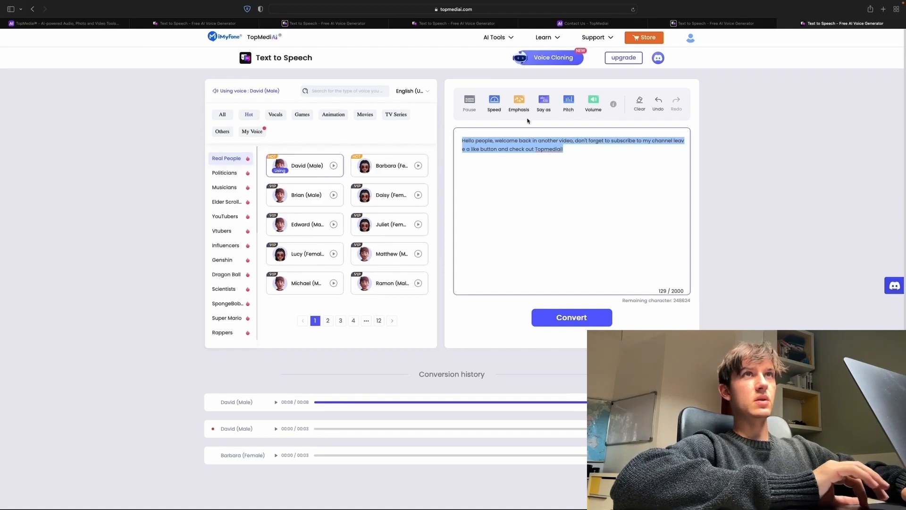
- Tag the greeting with Fast speed and Strong emphasis, then move on to the Say-as reading options
{"action": "left_click", "coordinate": [494, 102]}
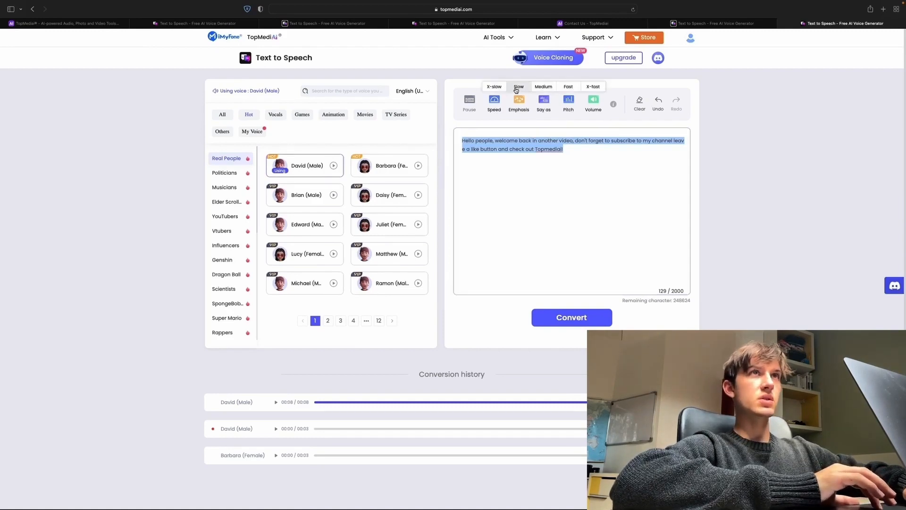
{"action": "left_click", "coordinate": [592, 86]}
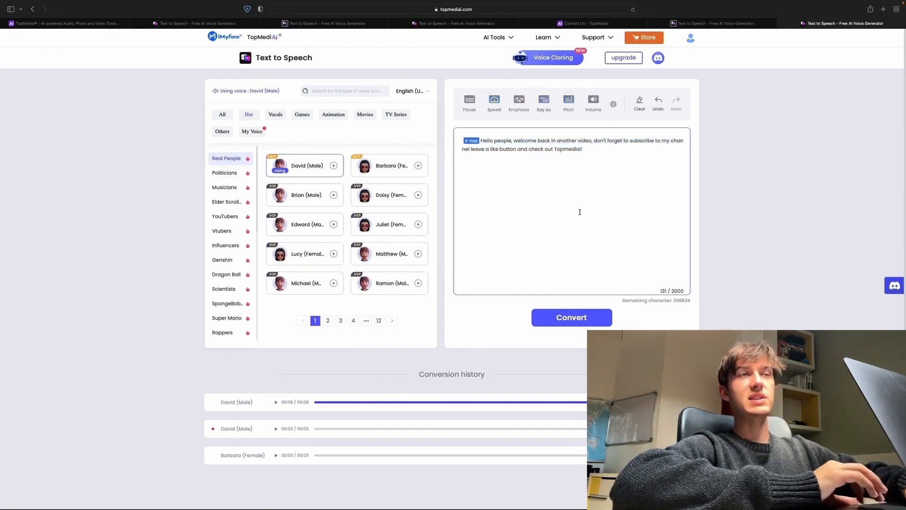
{"action": "left_click", "coordinate": [518, 102]}
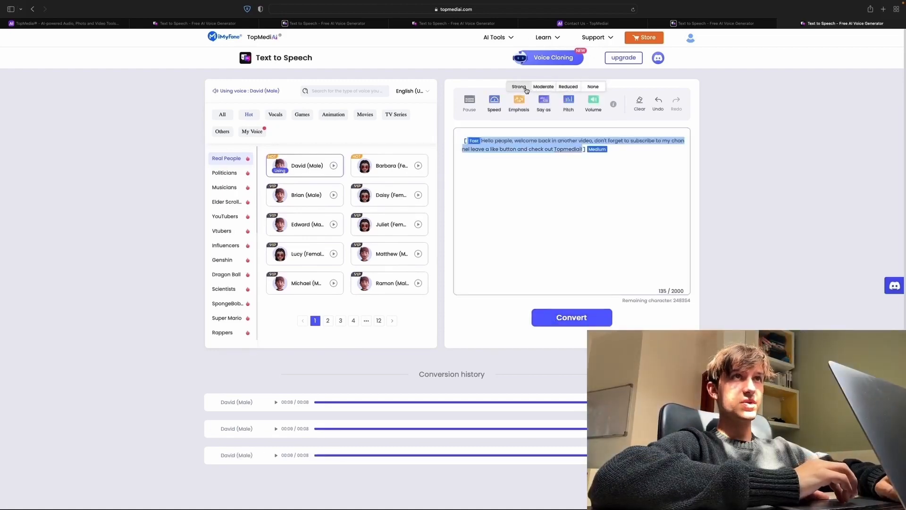
{"action": "left_click", "coordinate": [518, 86]}
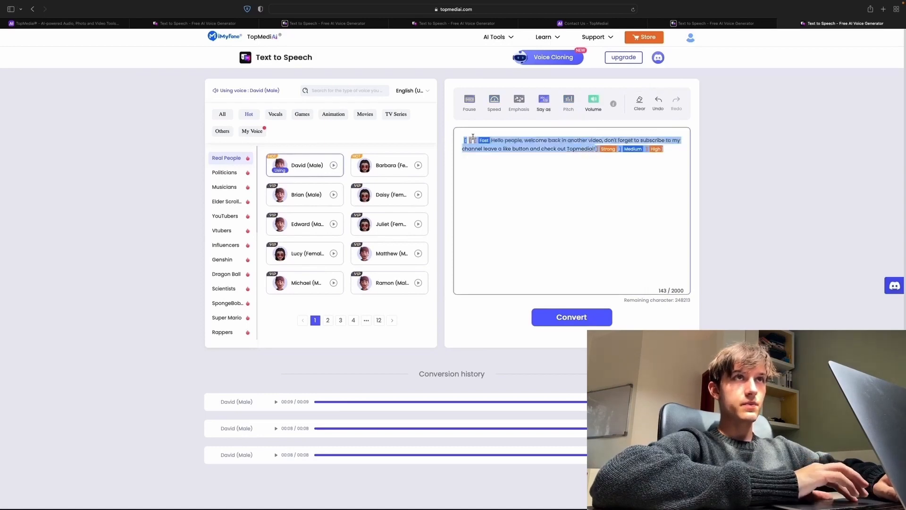
{"action": "left_click", "coordinate": [541, 103]}
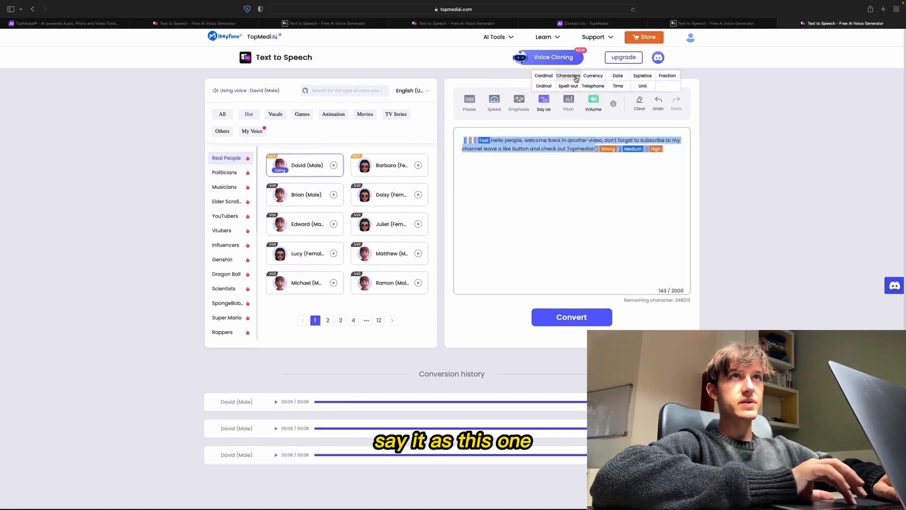
{"action": "scroll", "scroll_direction": "down", "scroll_amount": 3}
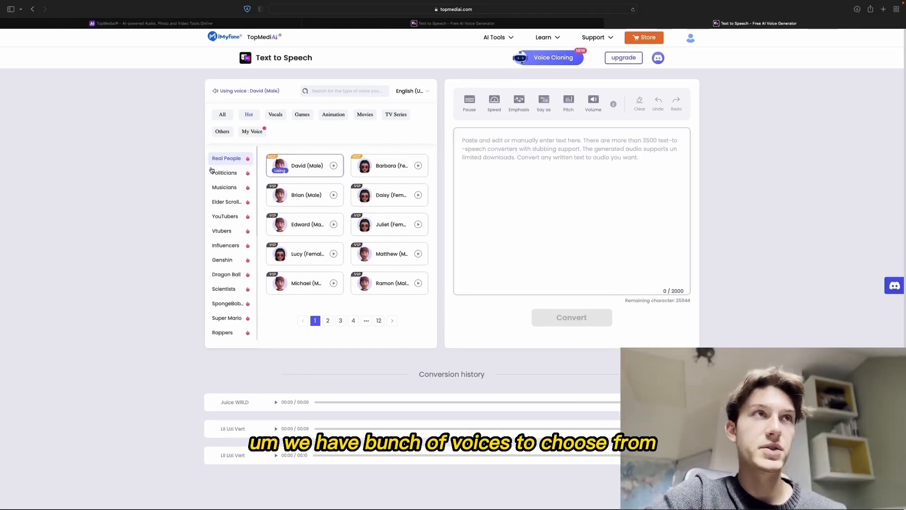
- Browse the Politicians, Musicians and Sport voice categories in the sidebar
{"action": "left_click", "coordinate": [224, 171]}
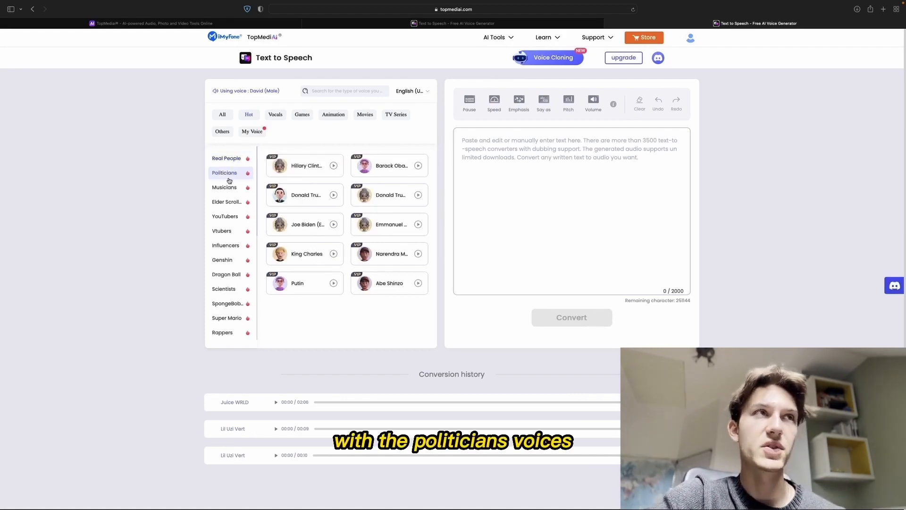
{"action": "left_click", "coordinate": [224, 187]}
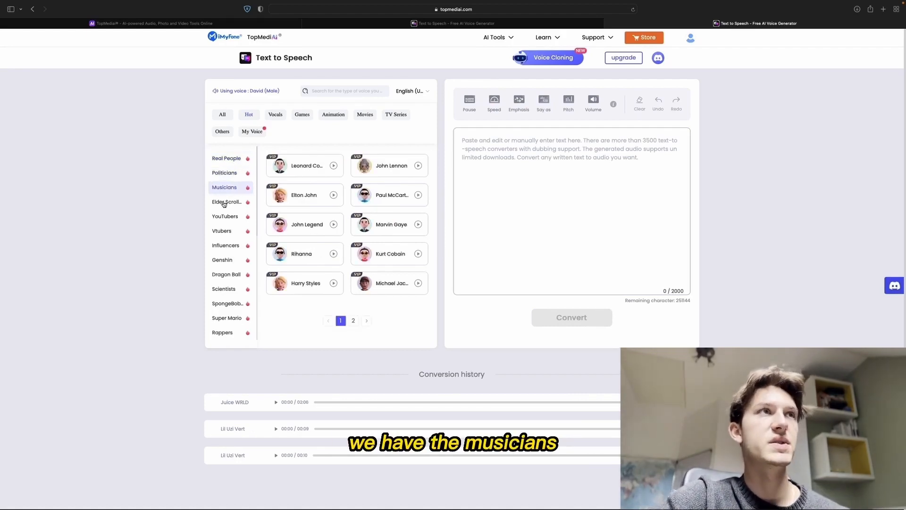
{"action": "left_click", "coordinate": [225, 245]}
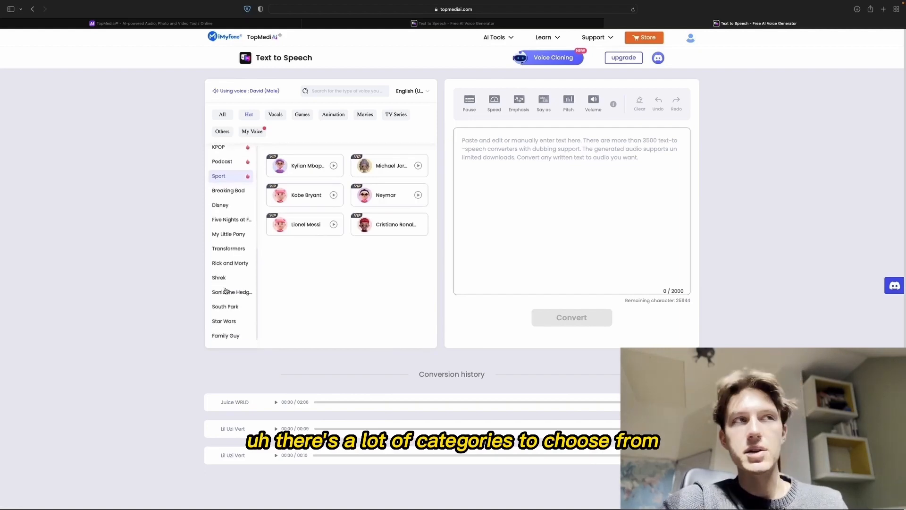
{"action": "mouse_move", "coordinate": [232, 292]}
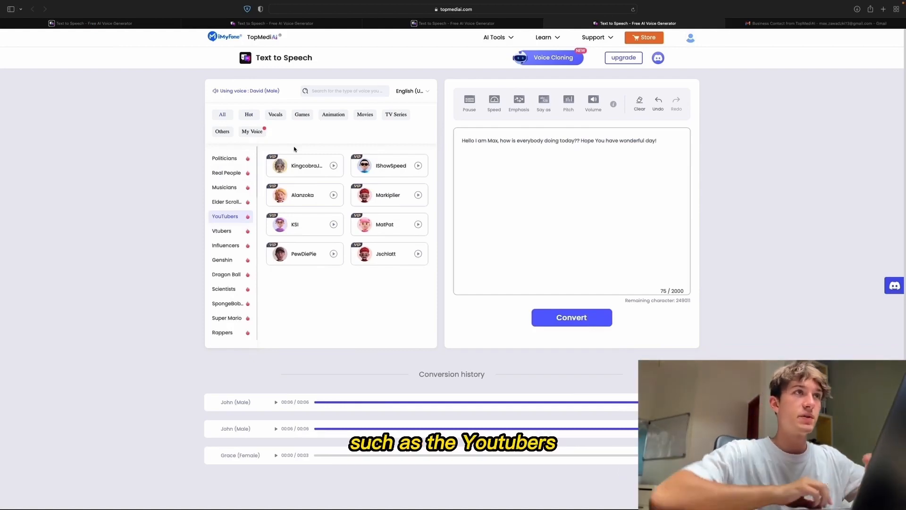
- Pick a YouTuber voice for the greeting, then switch to the Vtuber voice category
{"action": "left_click", "coordinate": [388, 165]}
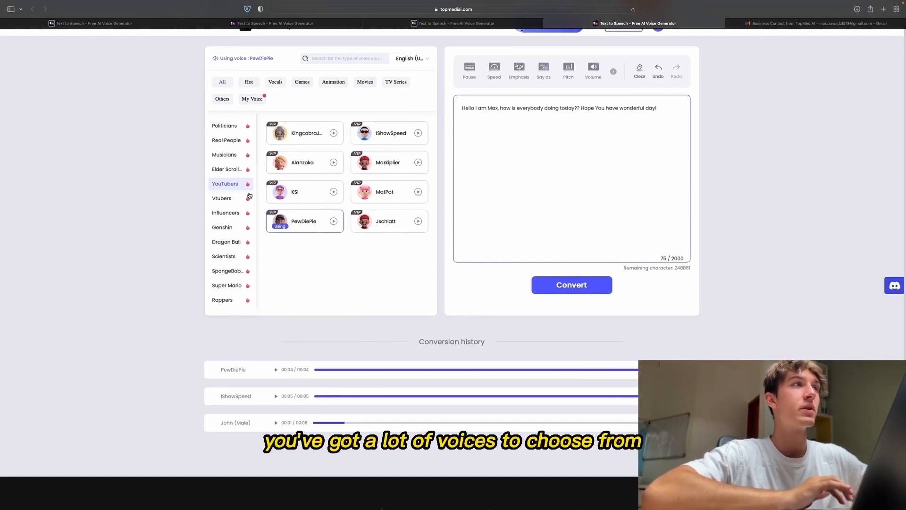
{"action": "mouse_move", "coordinate": [220, 198]}
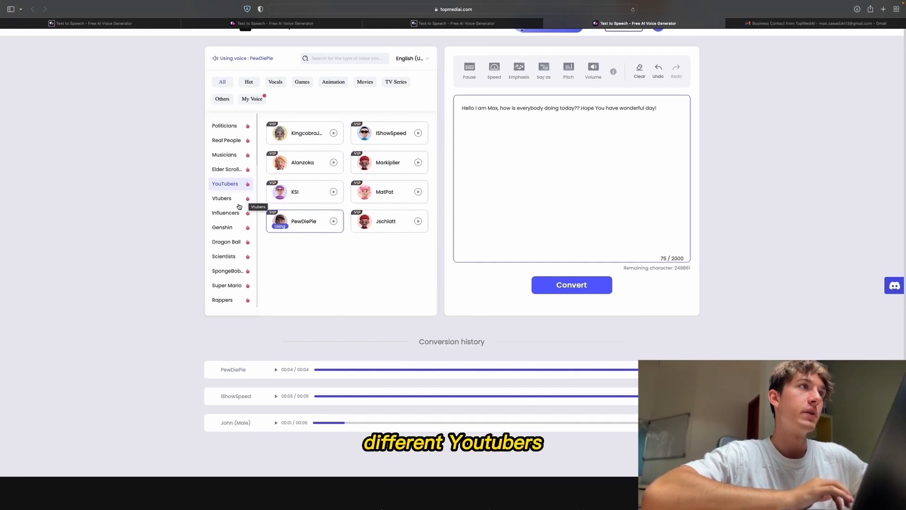
{"action": "left_click", "coordinate": [226, 213]}
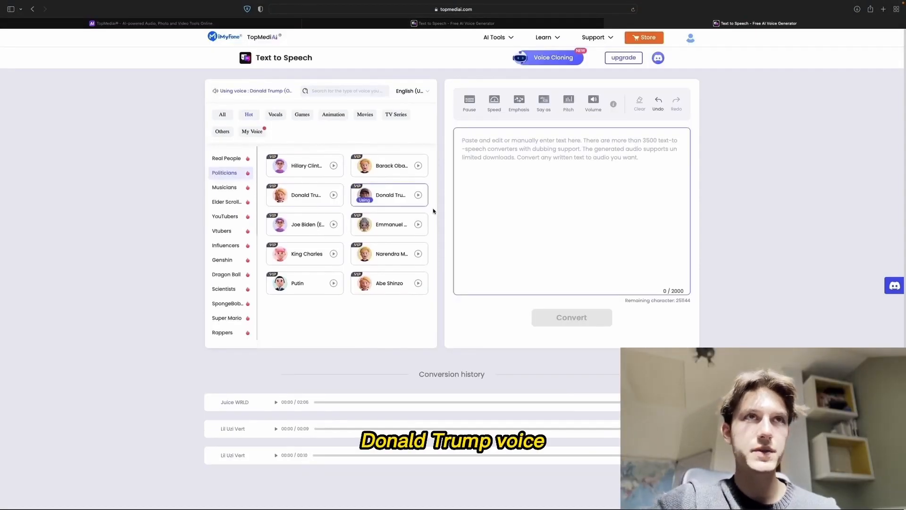
- Convert the patriotic speech in the Donald Trump voice and play the resulting 46-second clip
{"action": "left_click", "coordinate": [570, 317]}
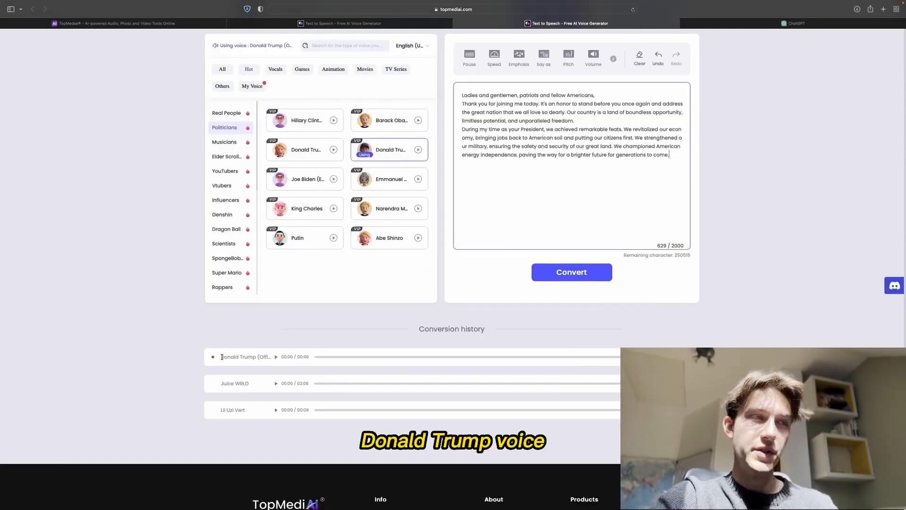
{"action": "left_click", "coordinate": [276, 357]}
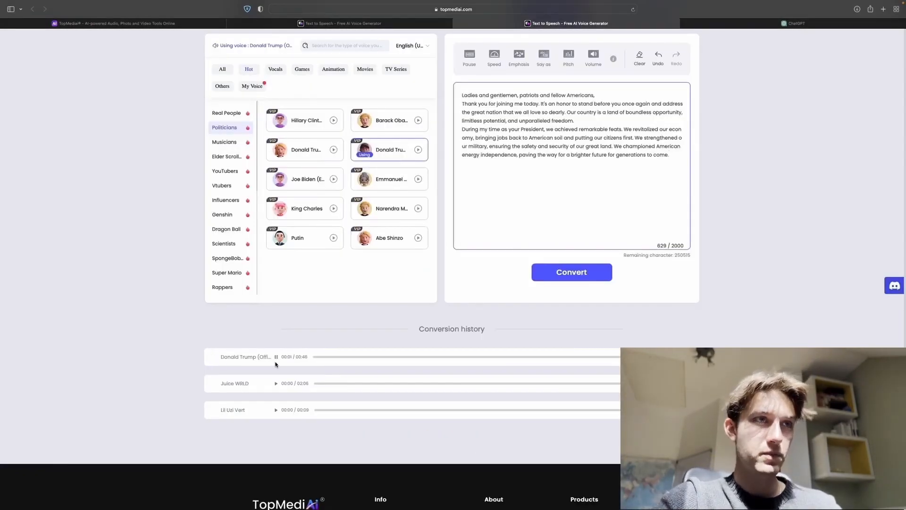